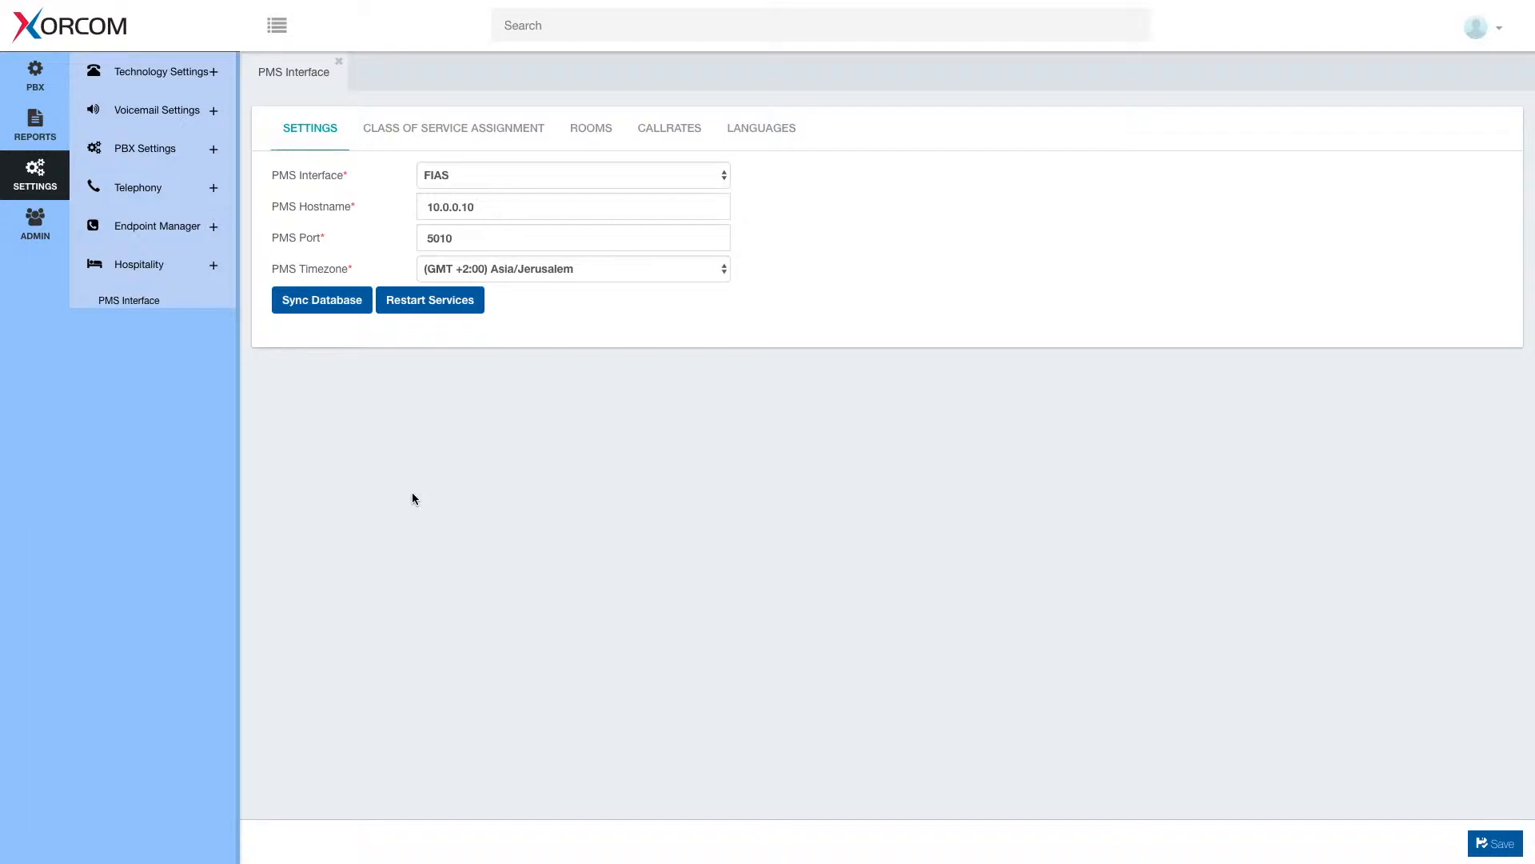
mouse_move(426, 132)
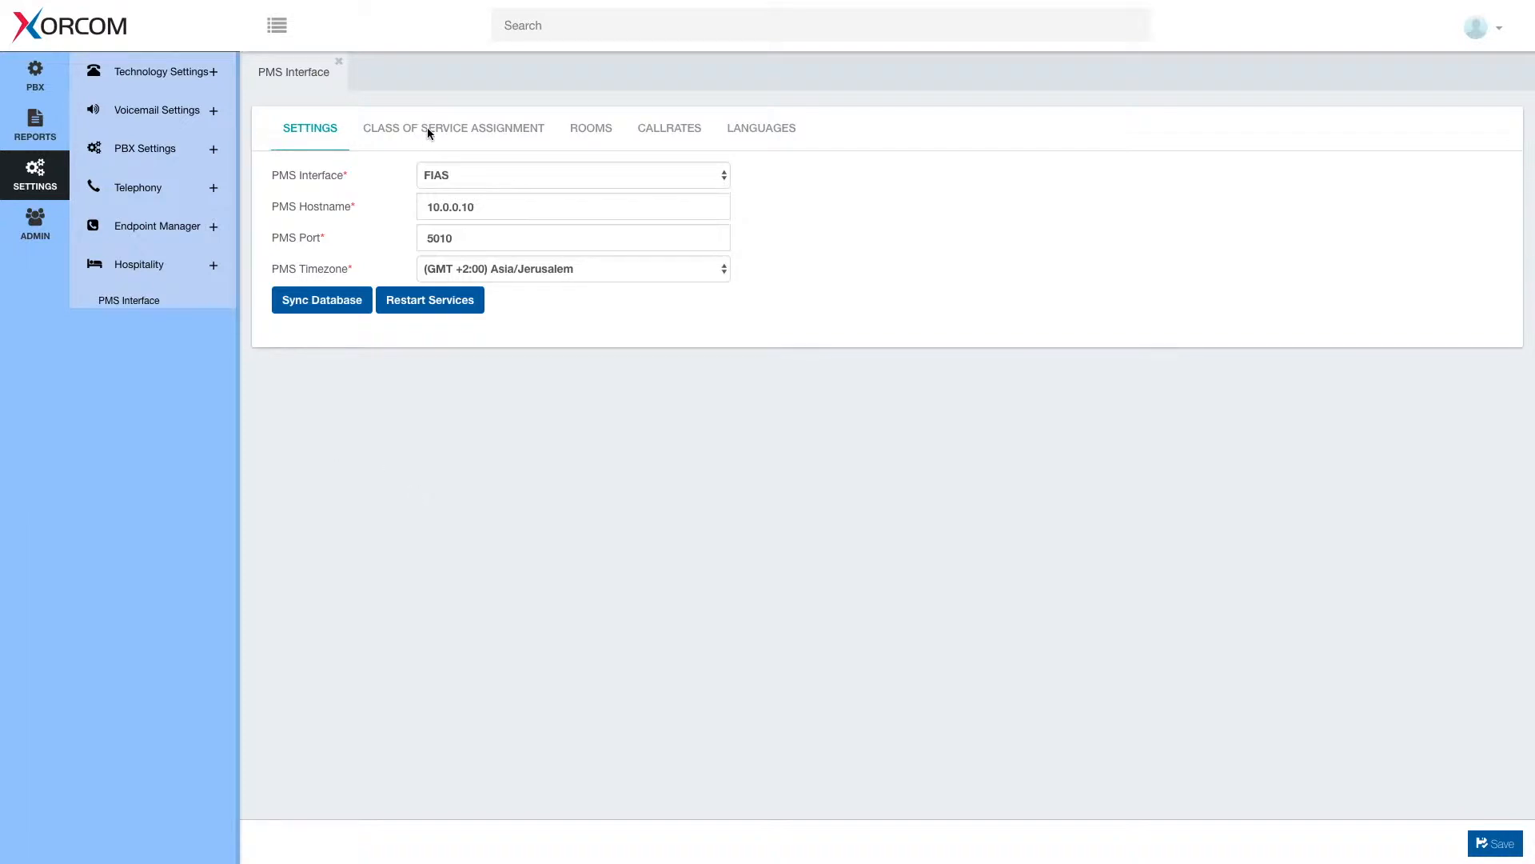
Show the PMS interface's Class of Service Assignment mapping for CS0–CS3
click(453, 127)
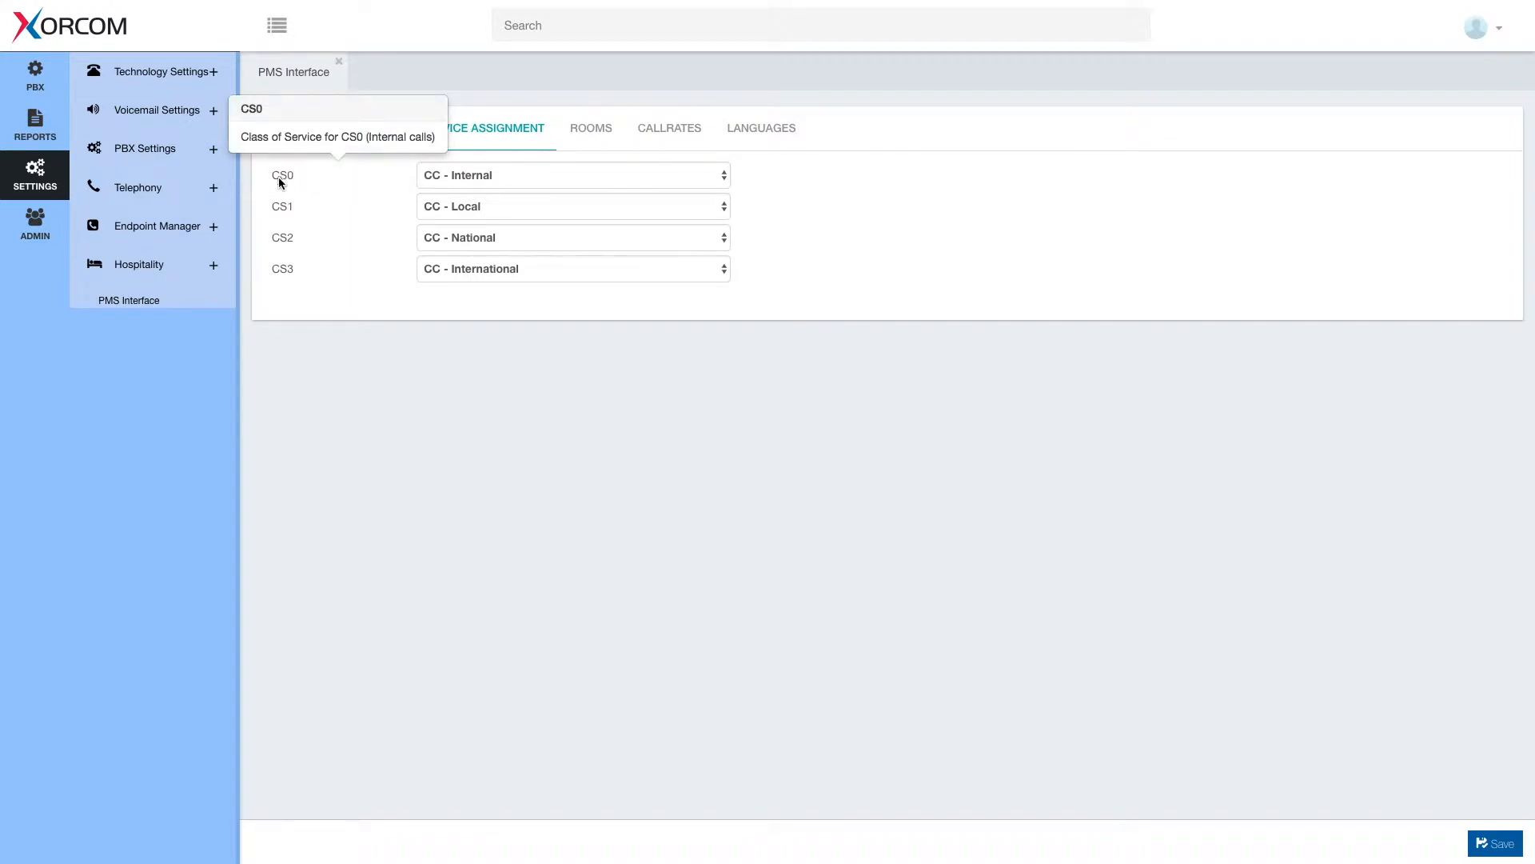
mouse_move(315, 243)
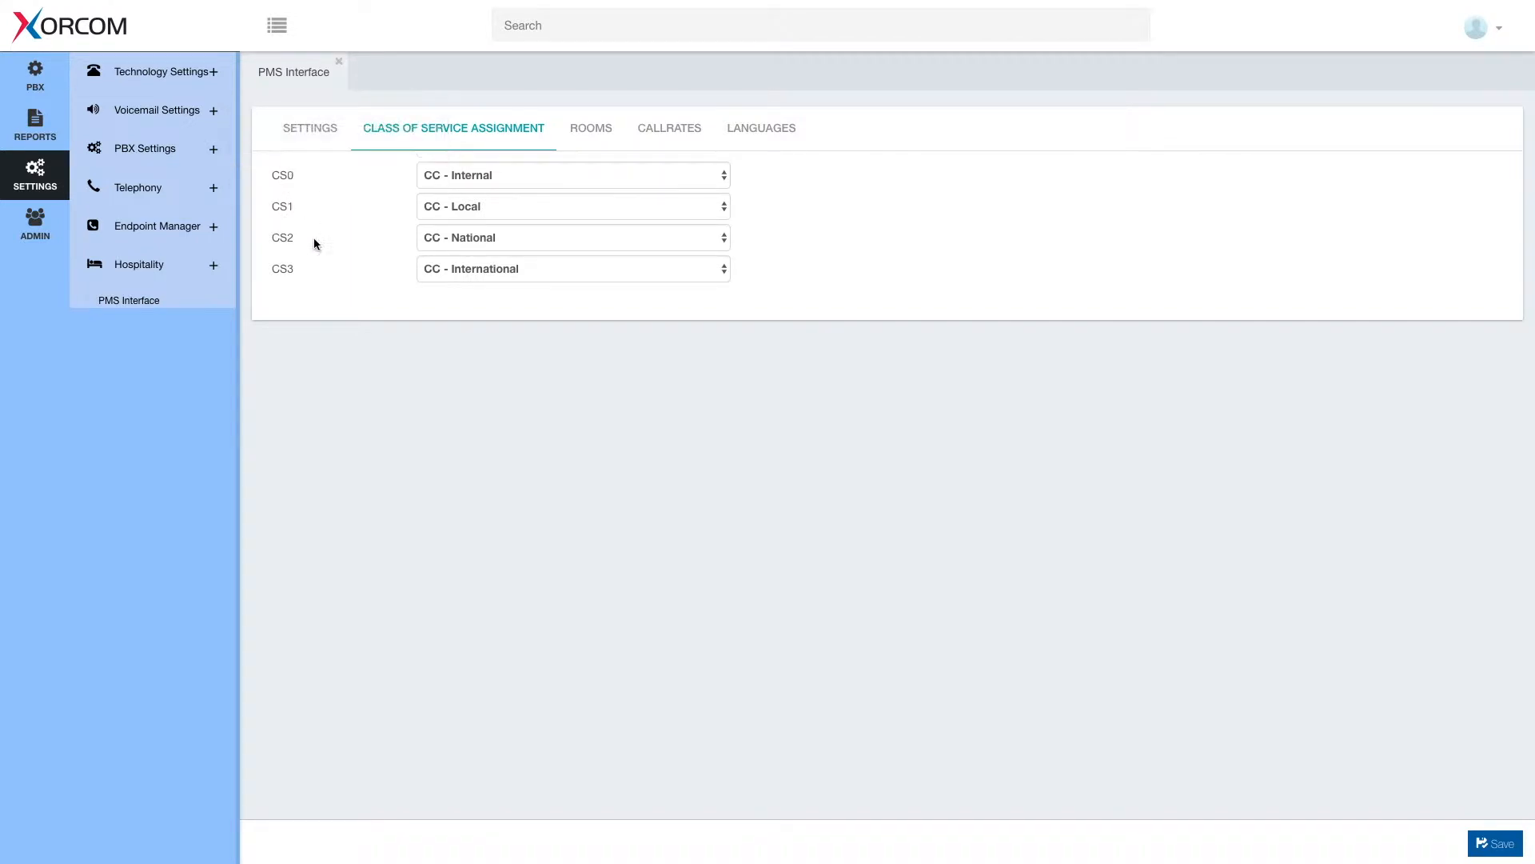
mouse_move(812, 229)
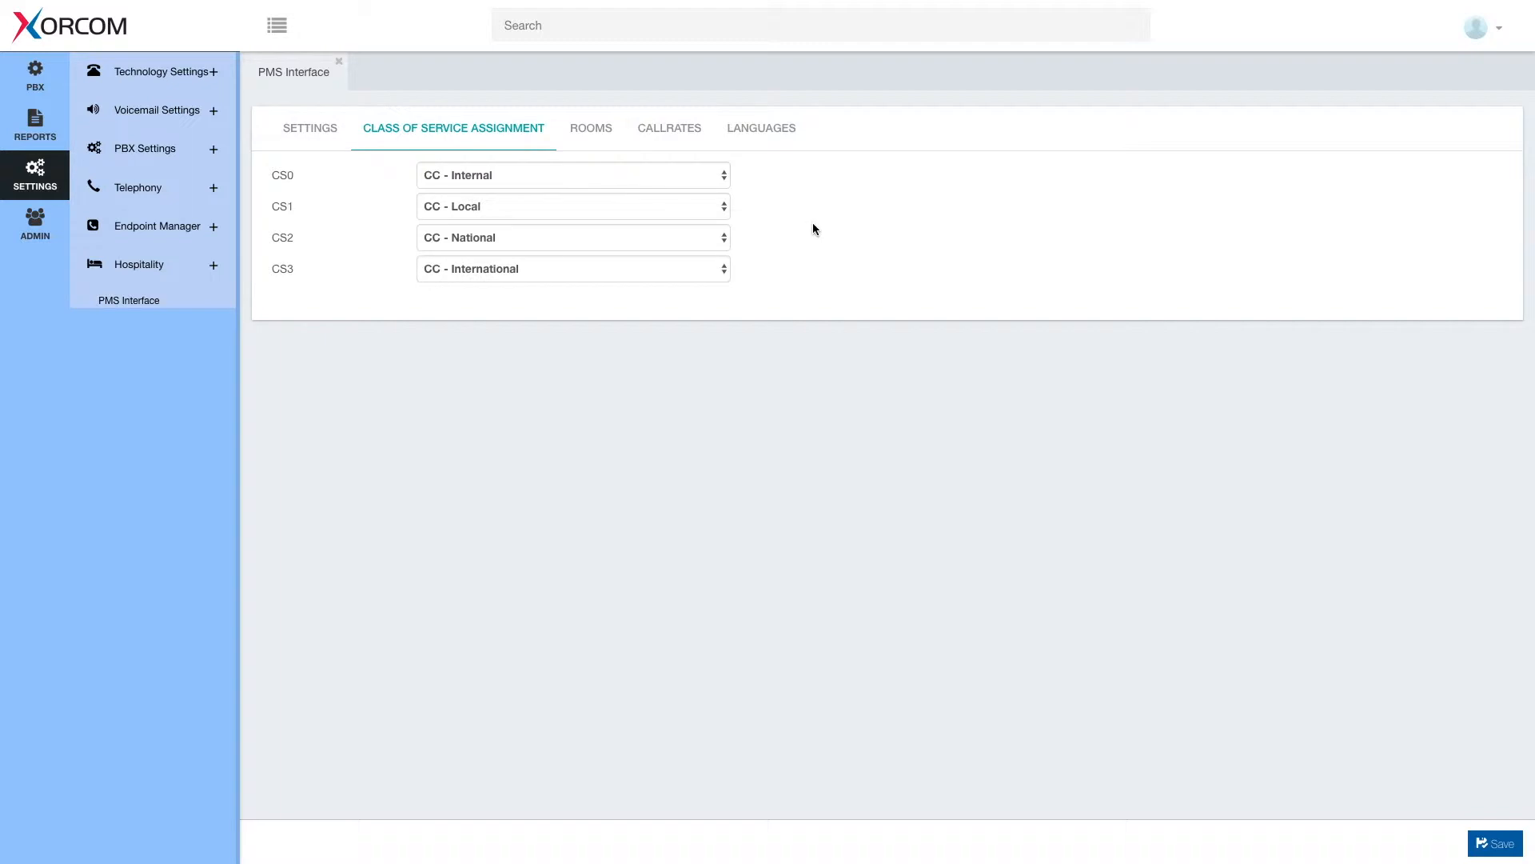
mouse_move(689, 183)
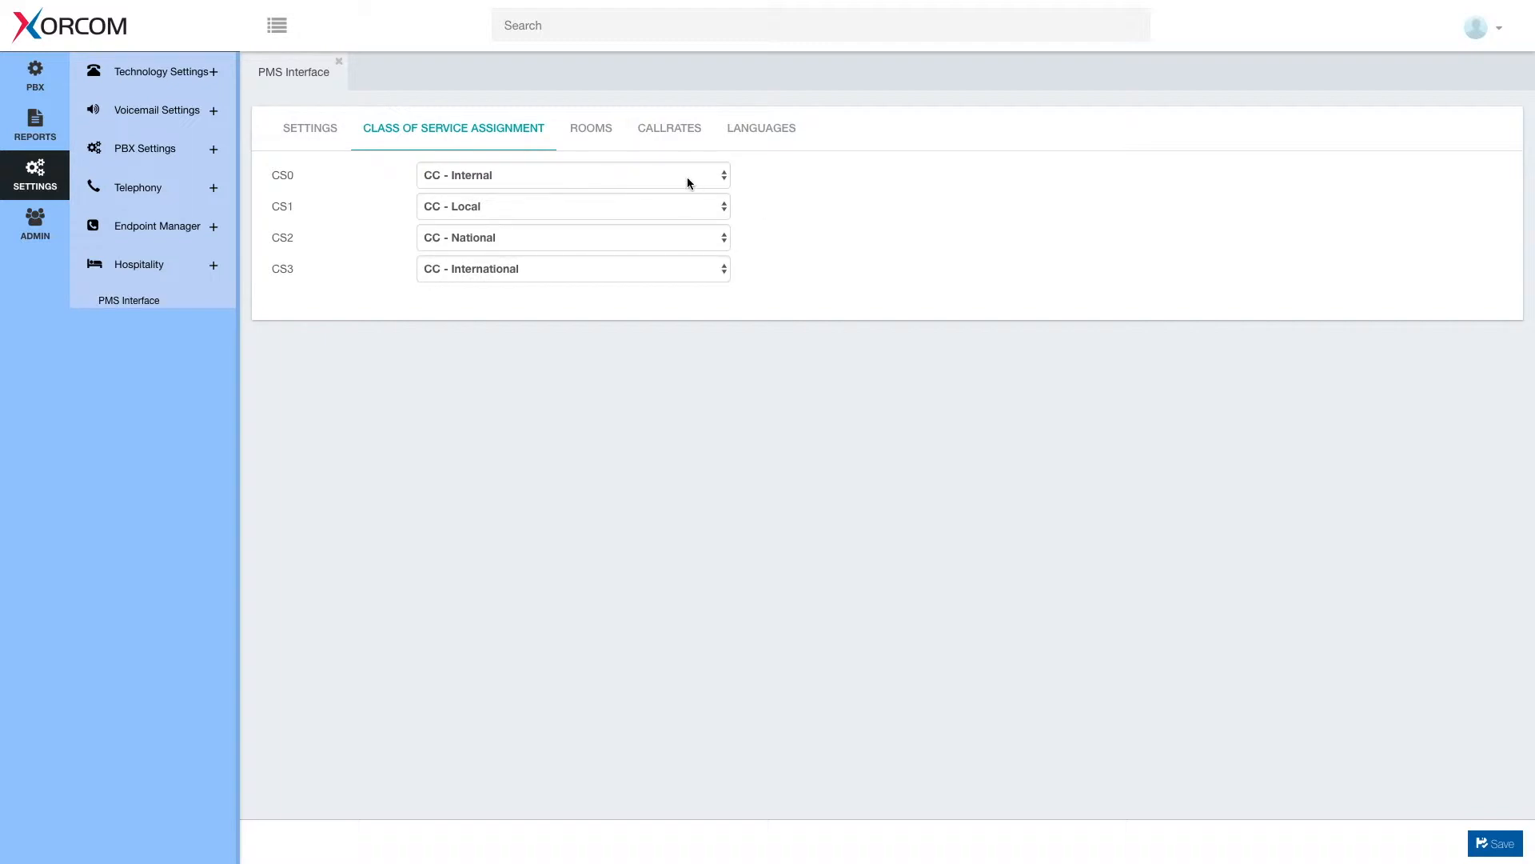
mouse_move(425, 193)
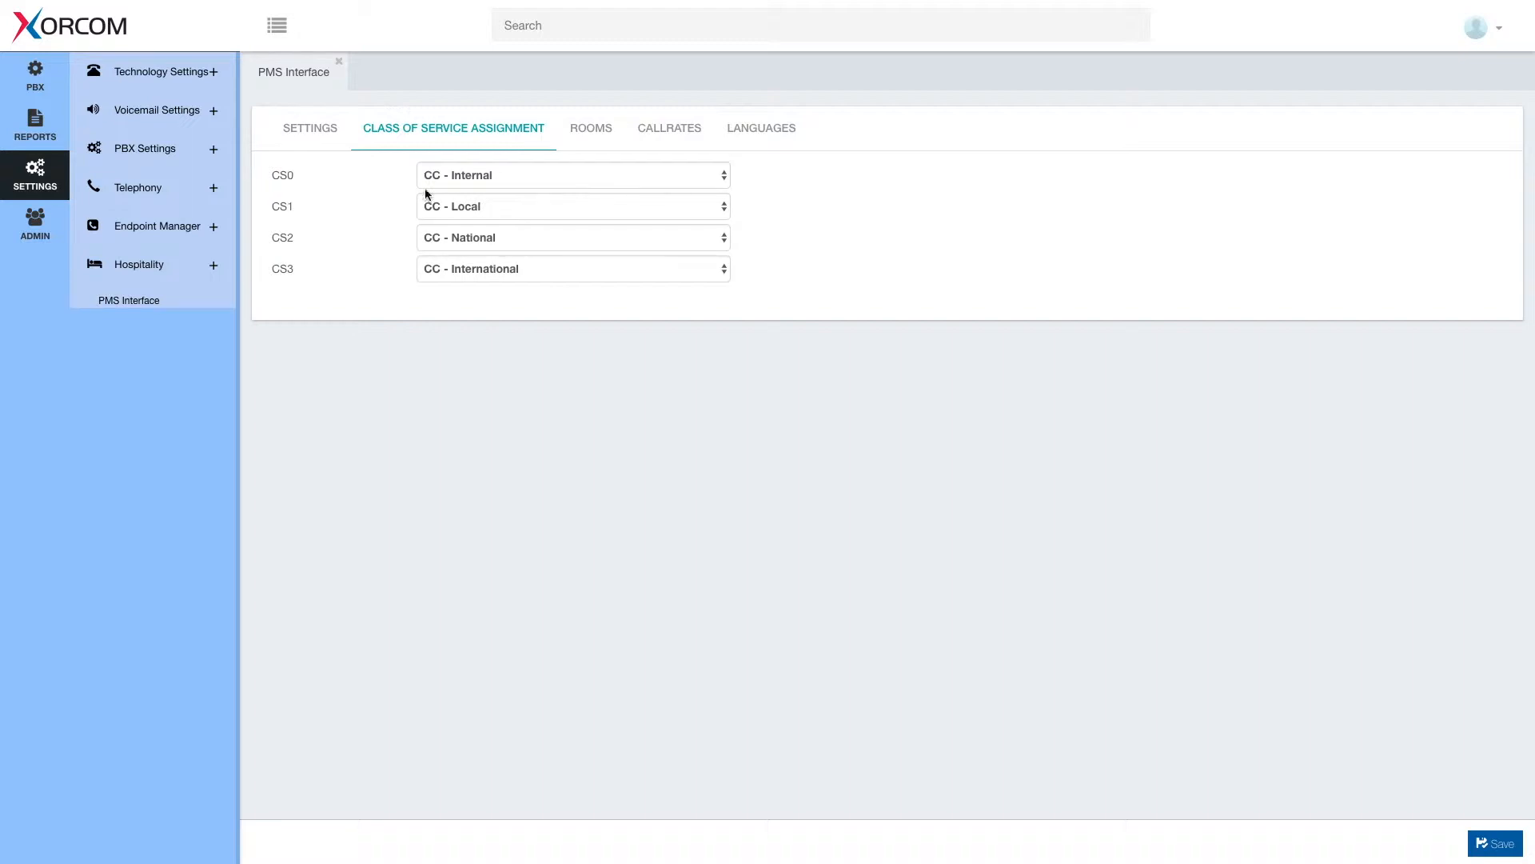
mouse_move(615, 558)
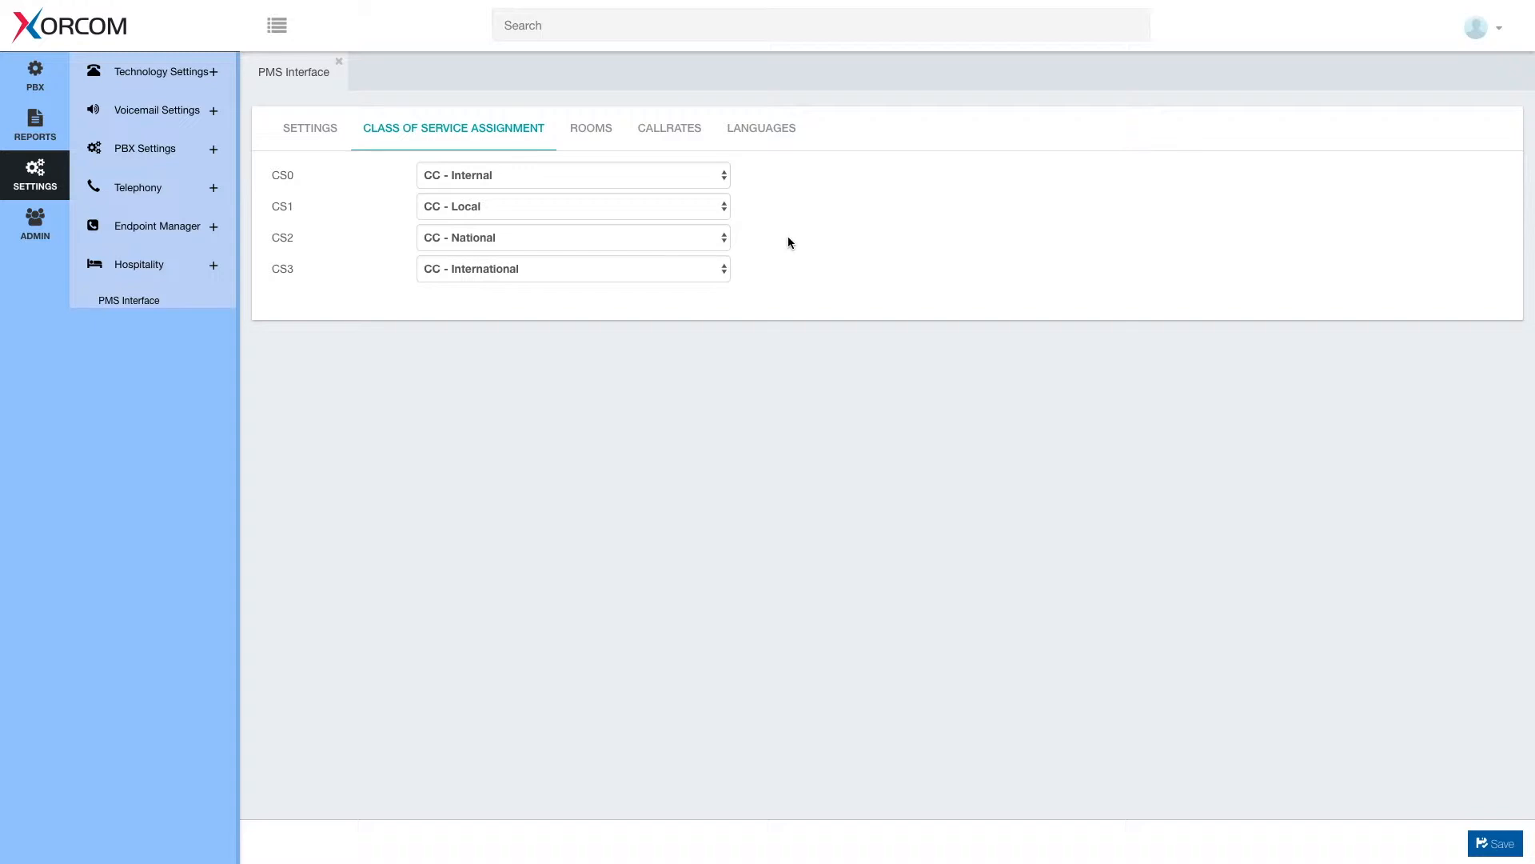
mouse_move(562, 375)
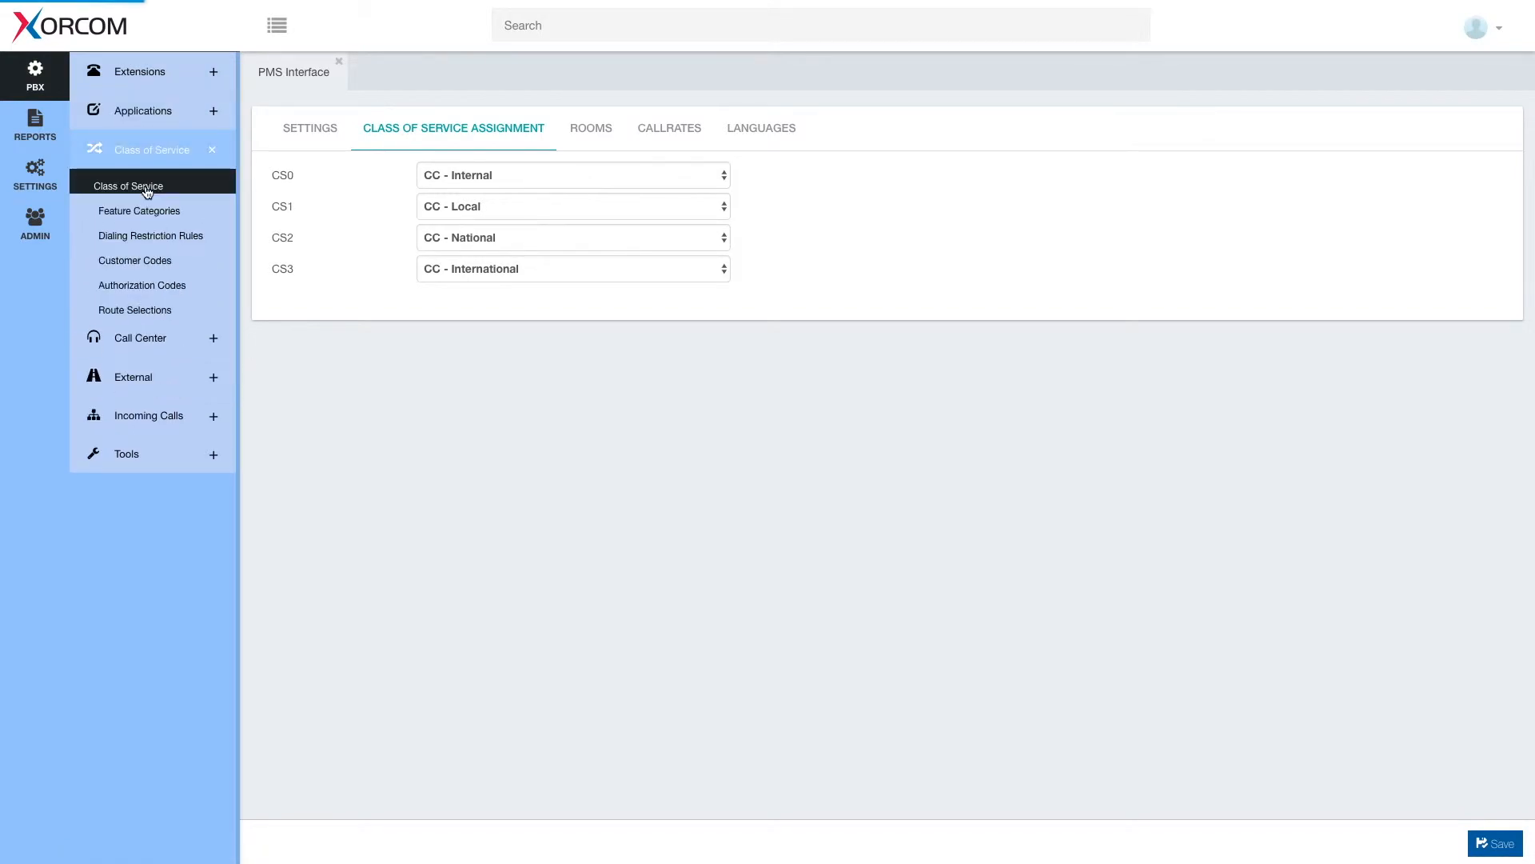
Load the cc_internal class of service record from the Class of Service list
click(132, 185)
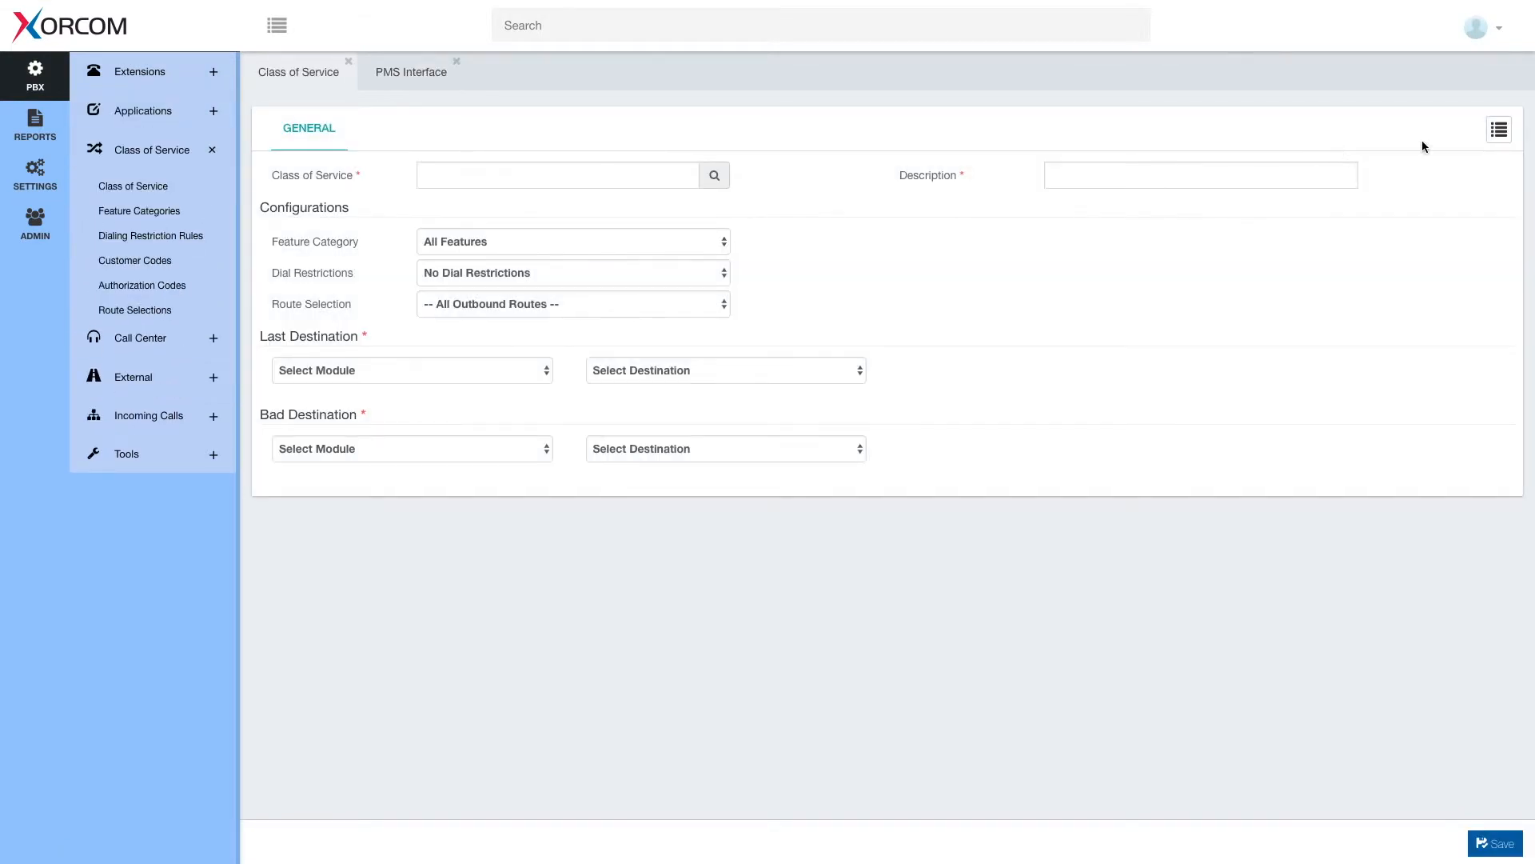
click(1498, 128)
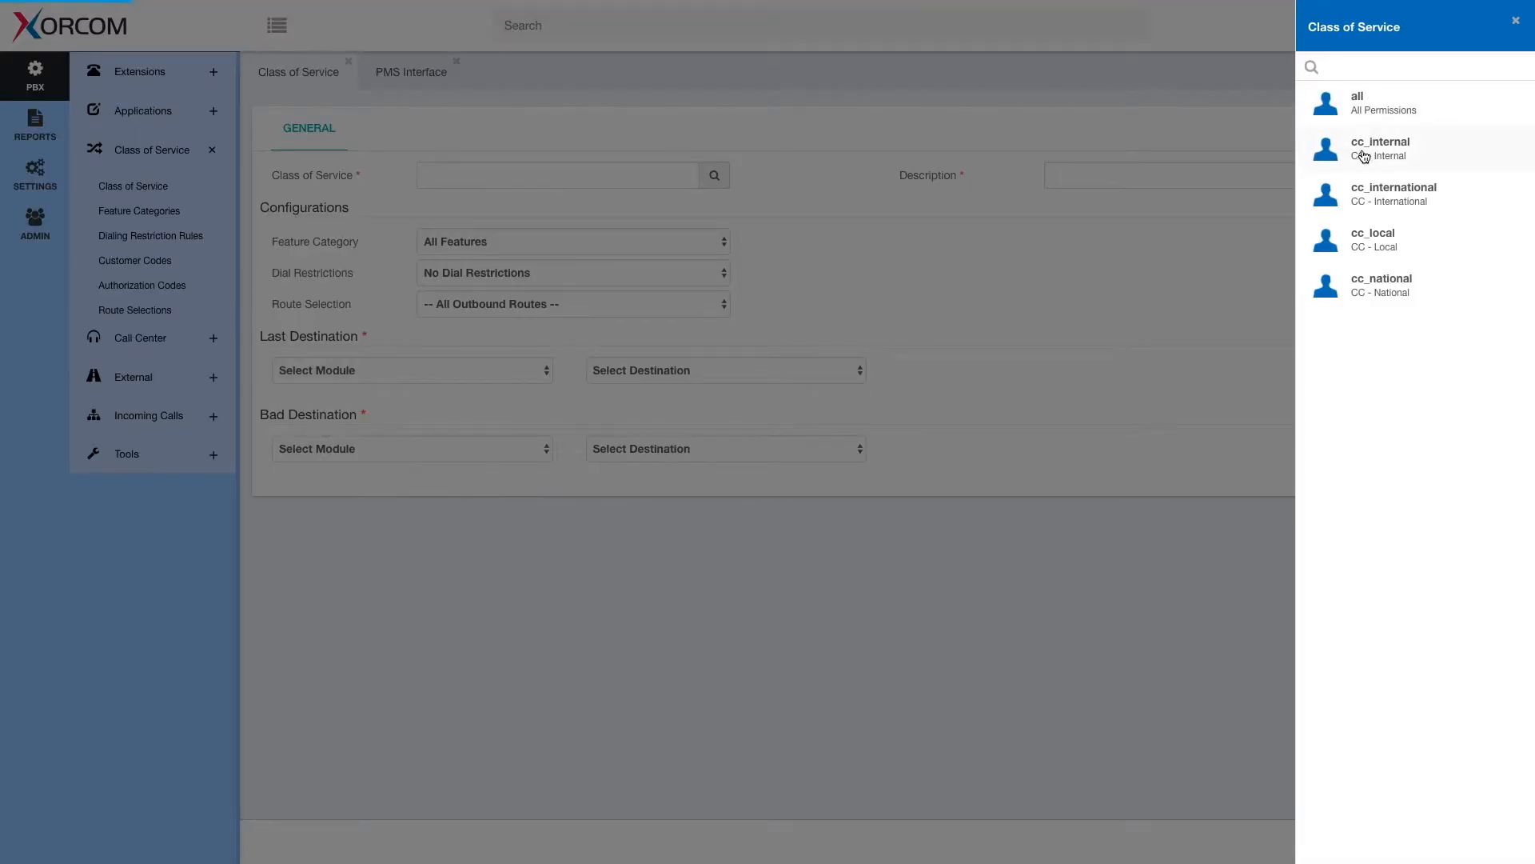
click(1382, 147)
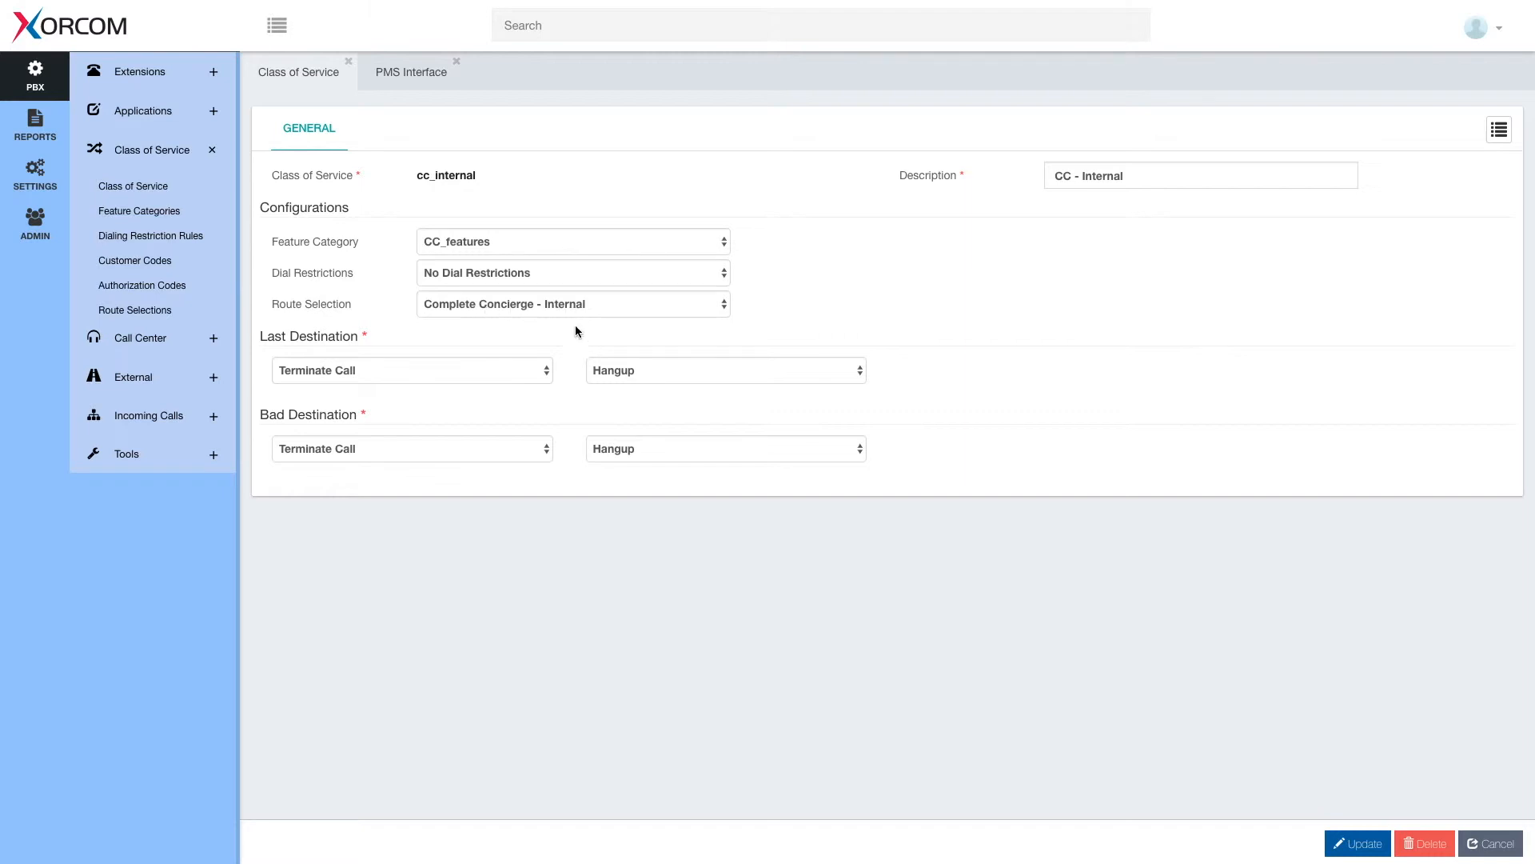
mouse_move(455, 329)
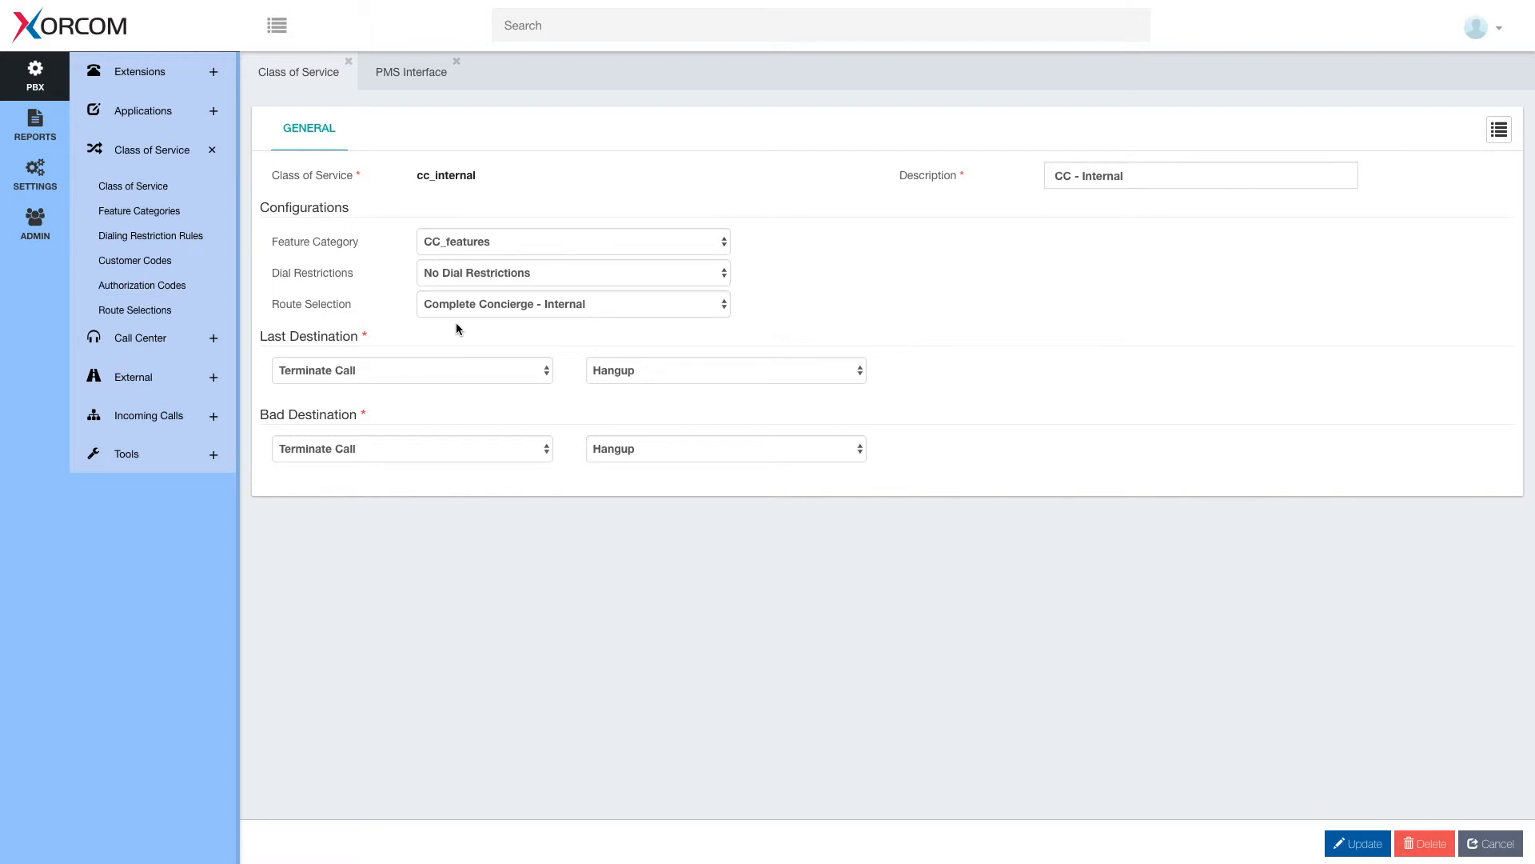
mouse_move(411, 341)
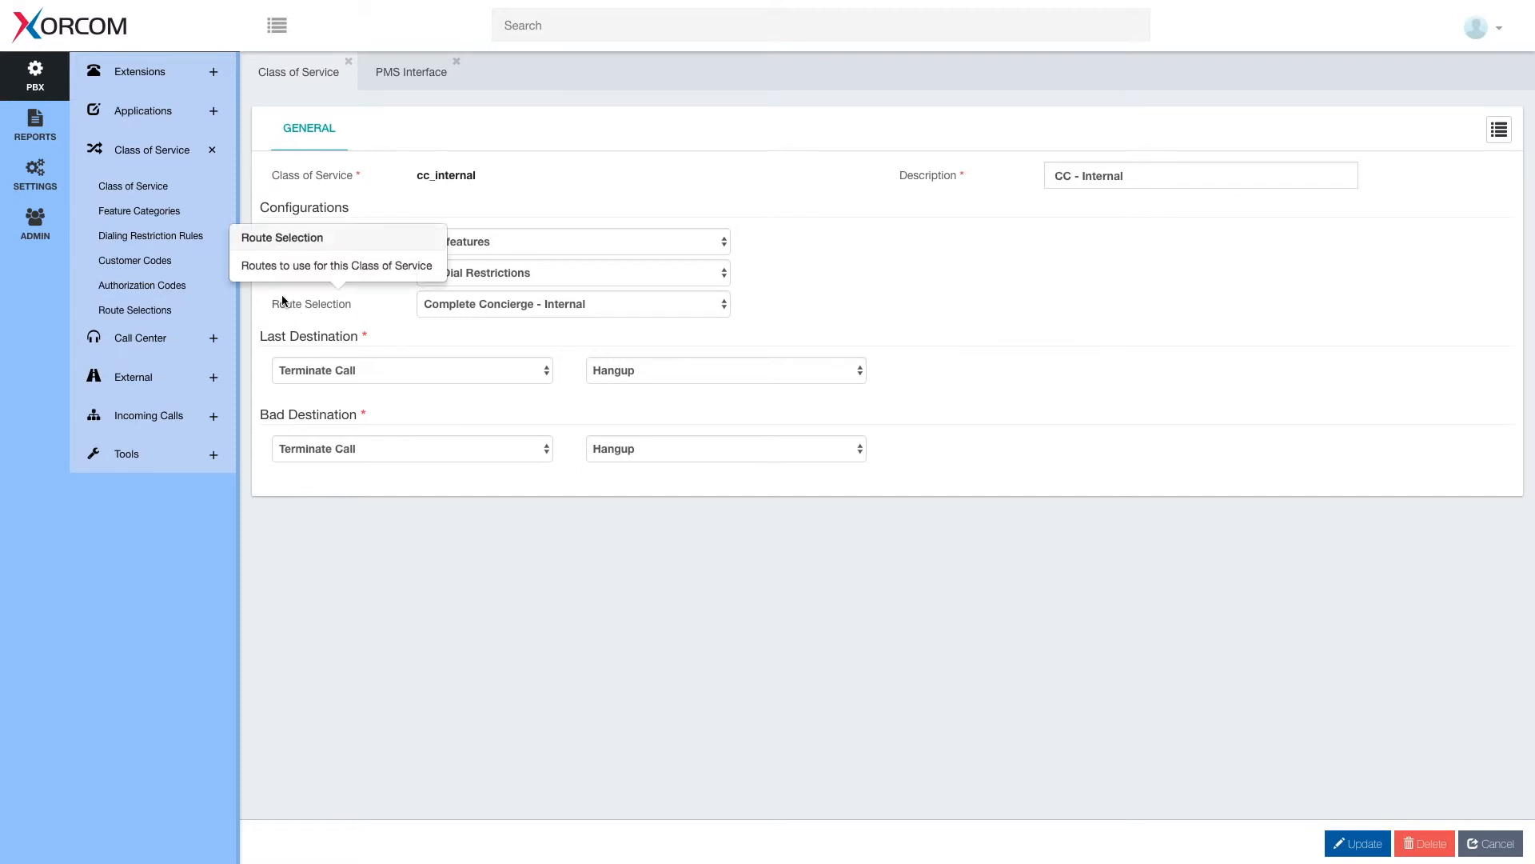
Load the CC_features feature category from the Feature Categories list
click(139, 210)
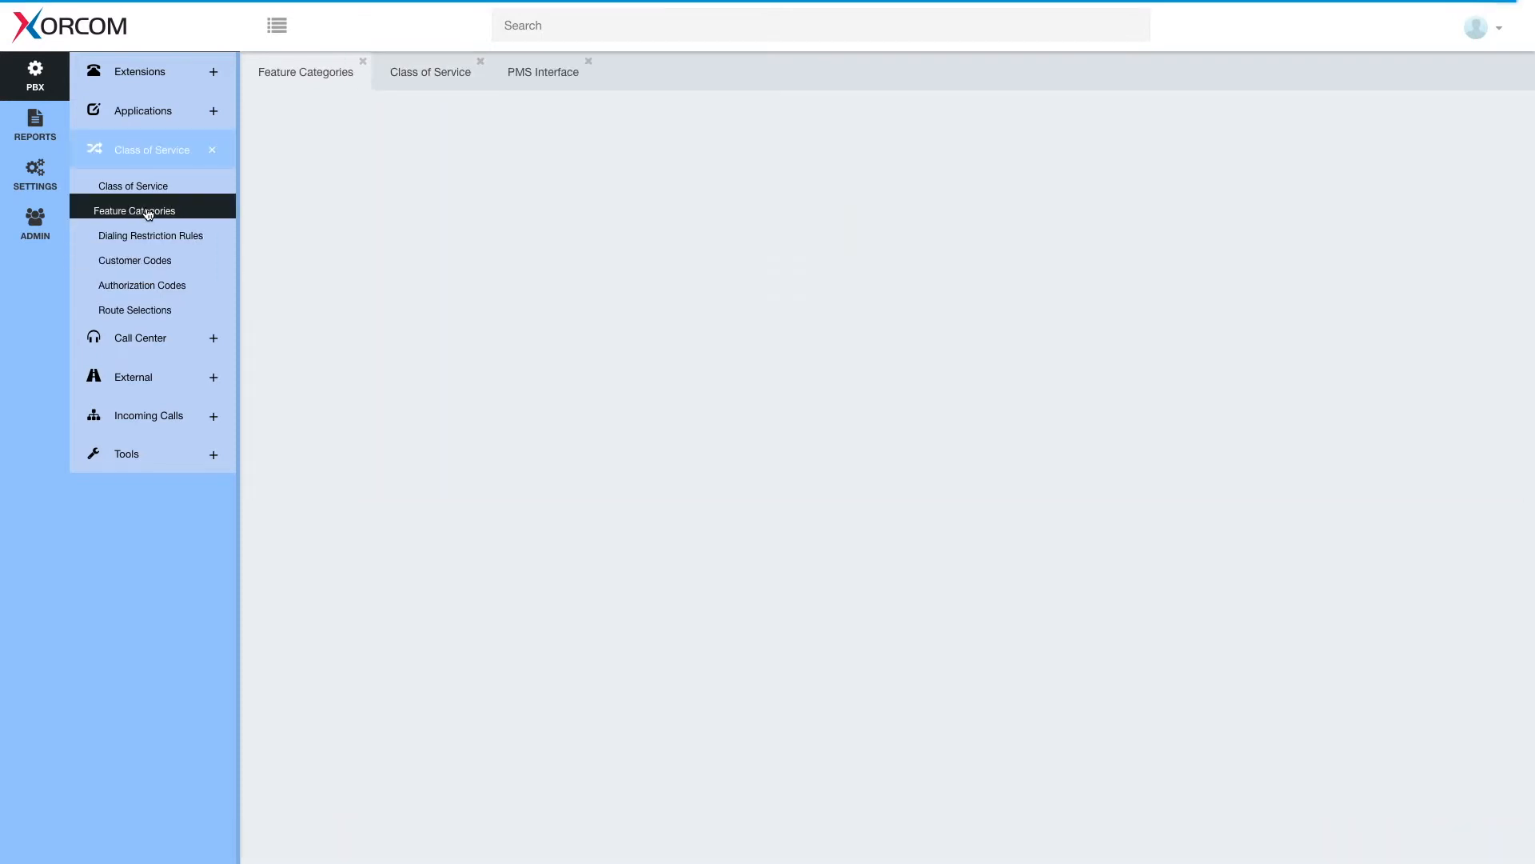
click(134, 211)
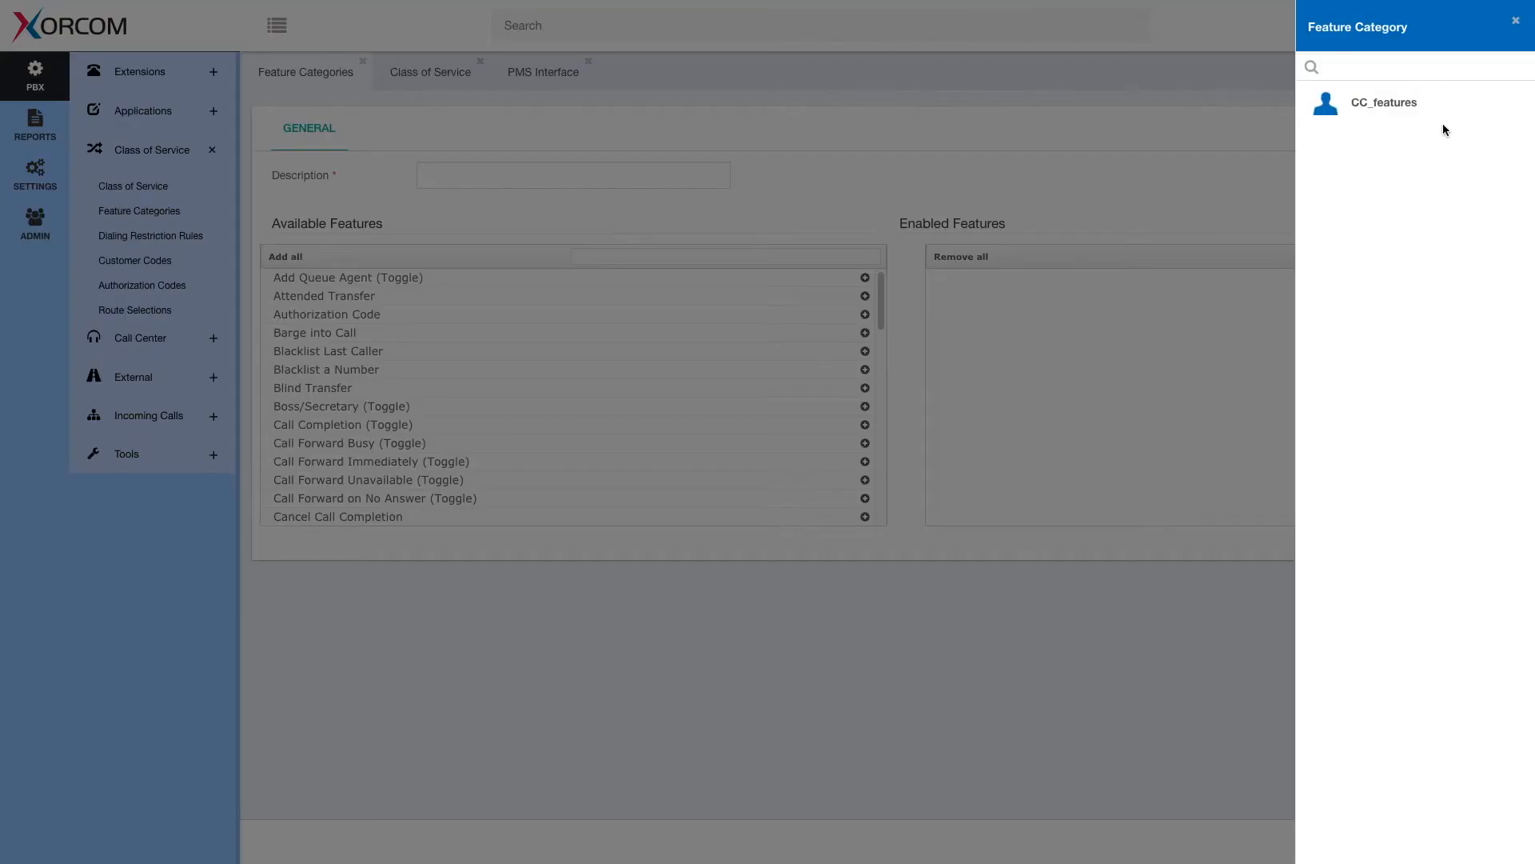
click(1382, 101)
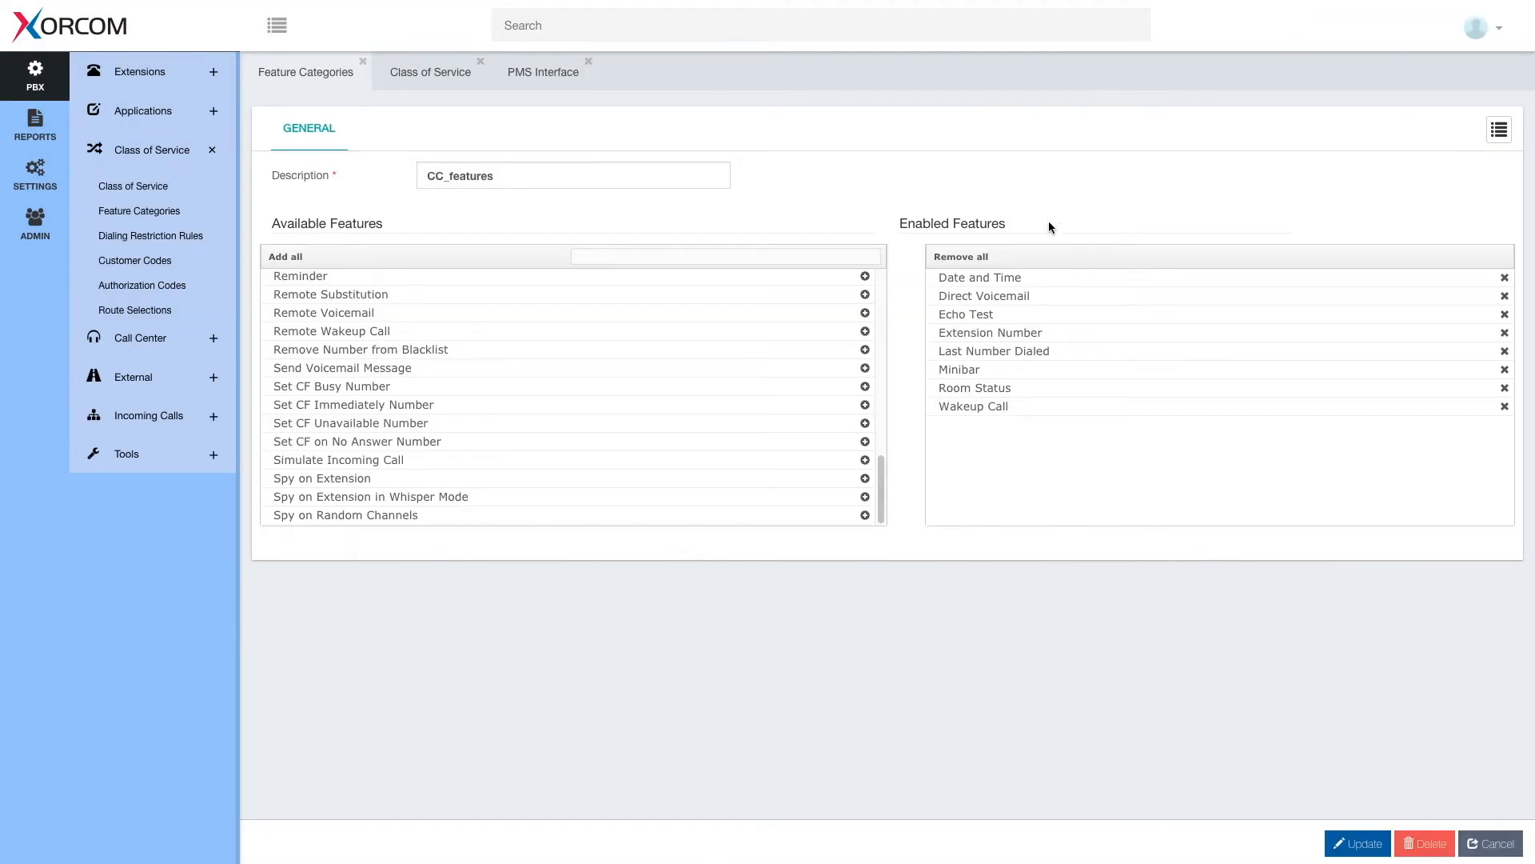
mouse_move(528, 224)
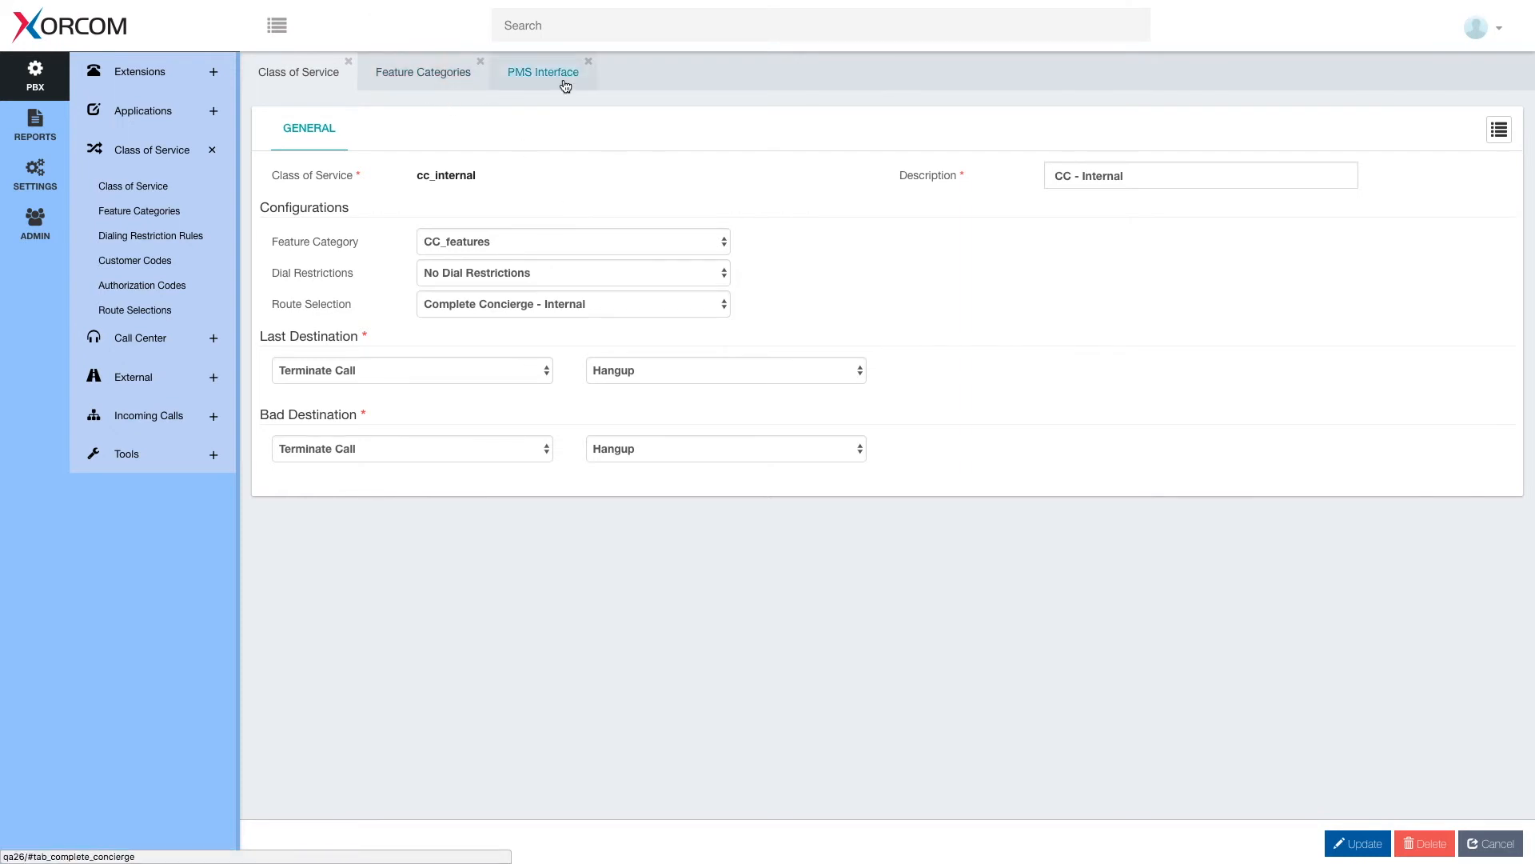
Back on the PMS Interface assignments, confirm CS0 stays mapped to CC - Internal
click(542, 72)
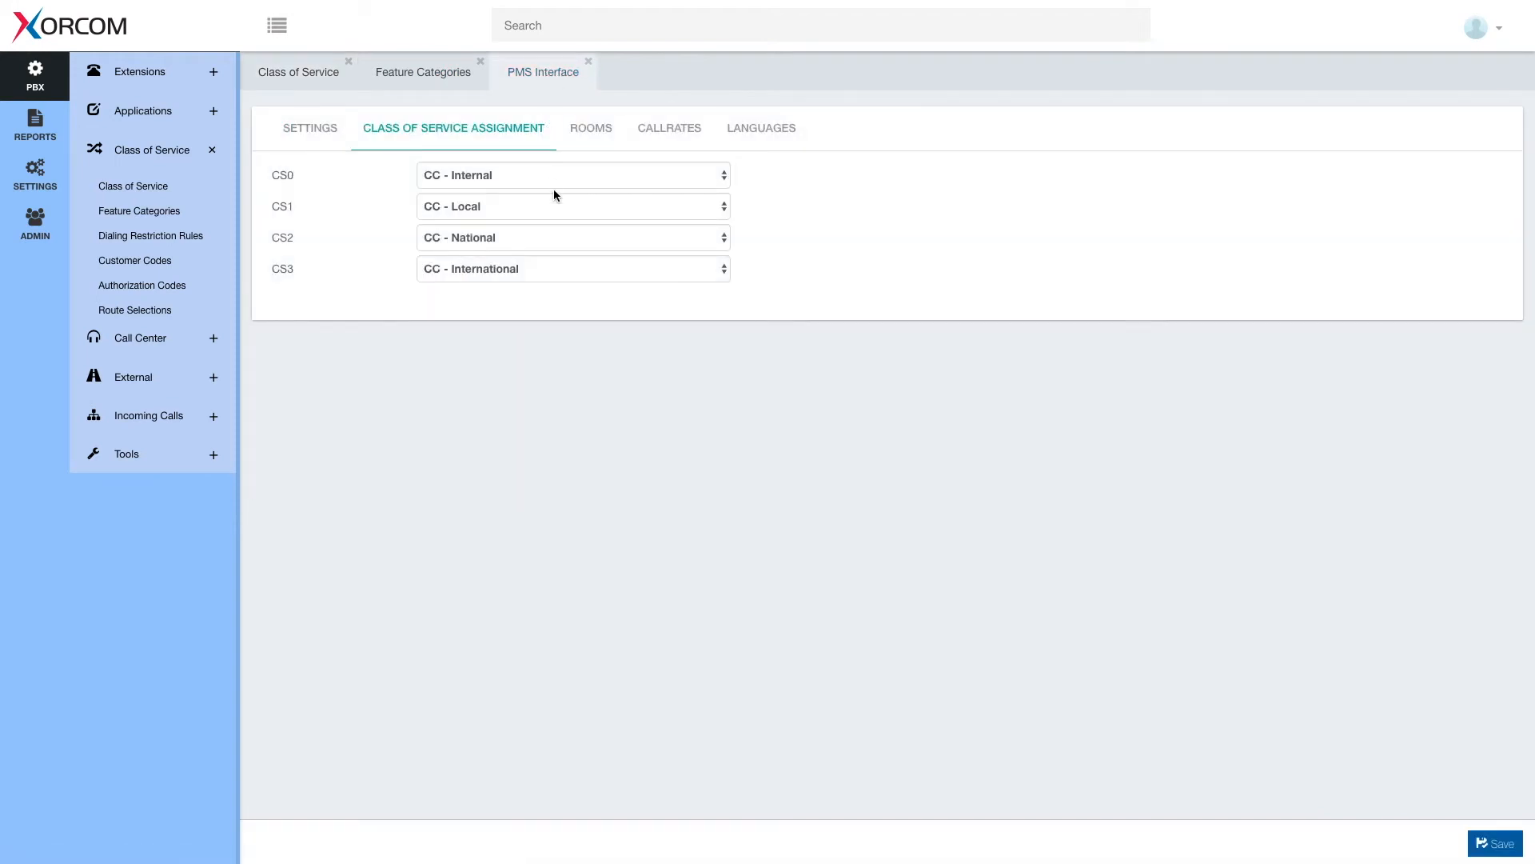
click(571, 175)
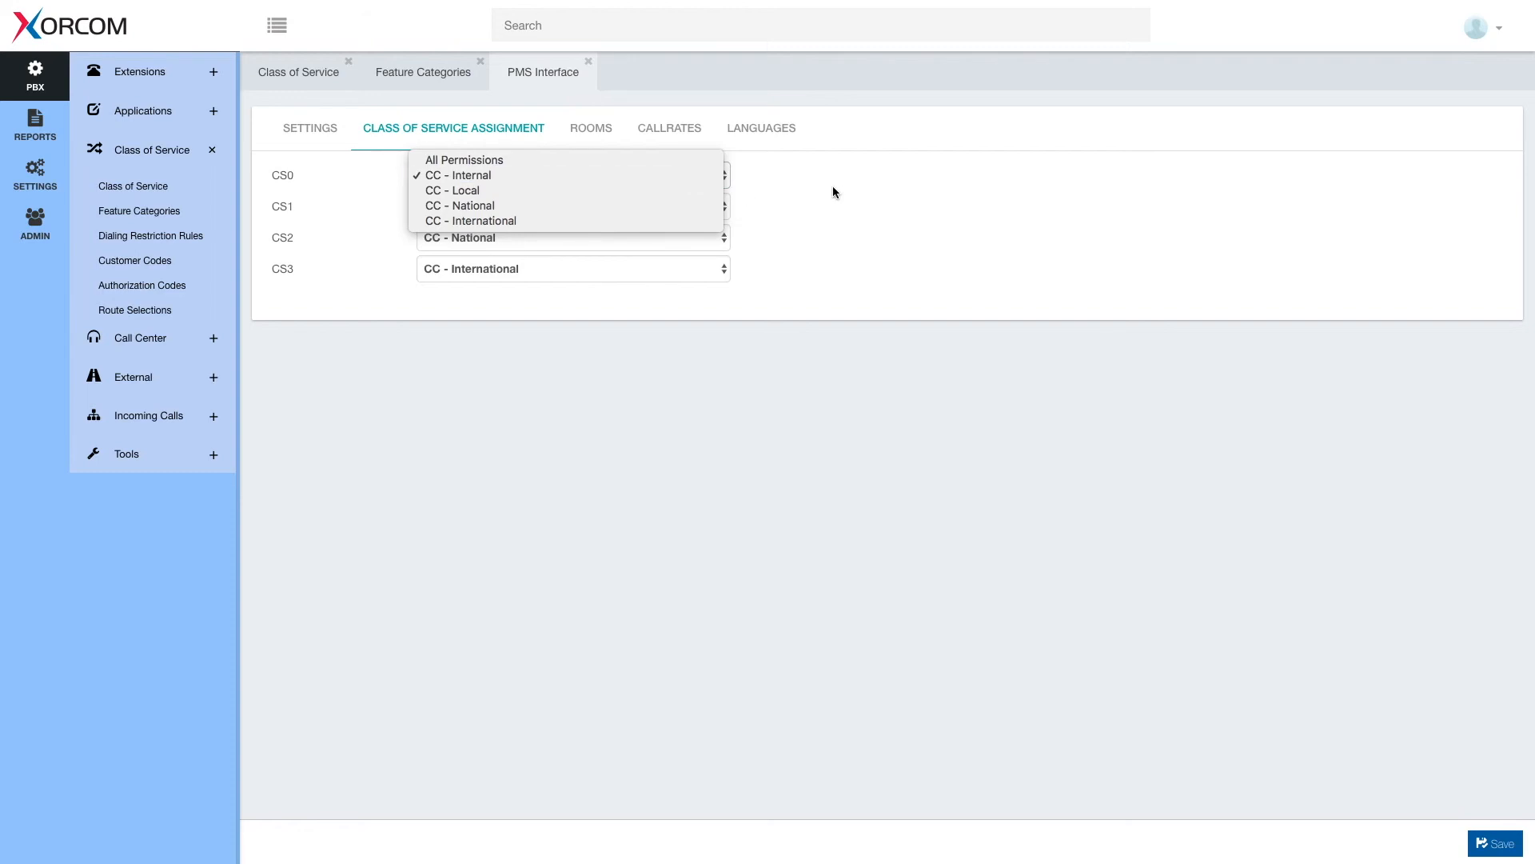
click(457, 174)
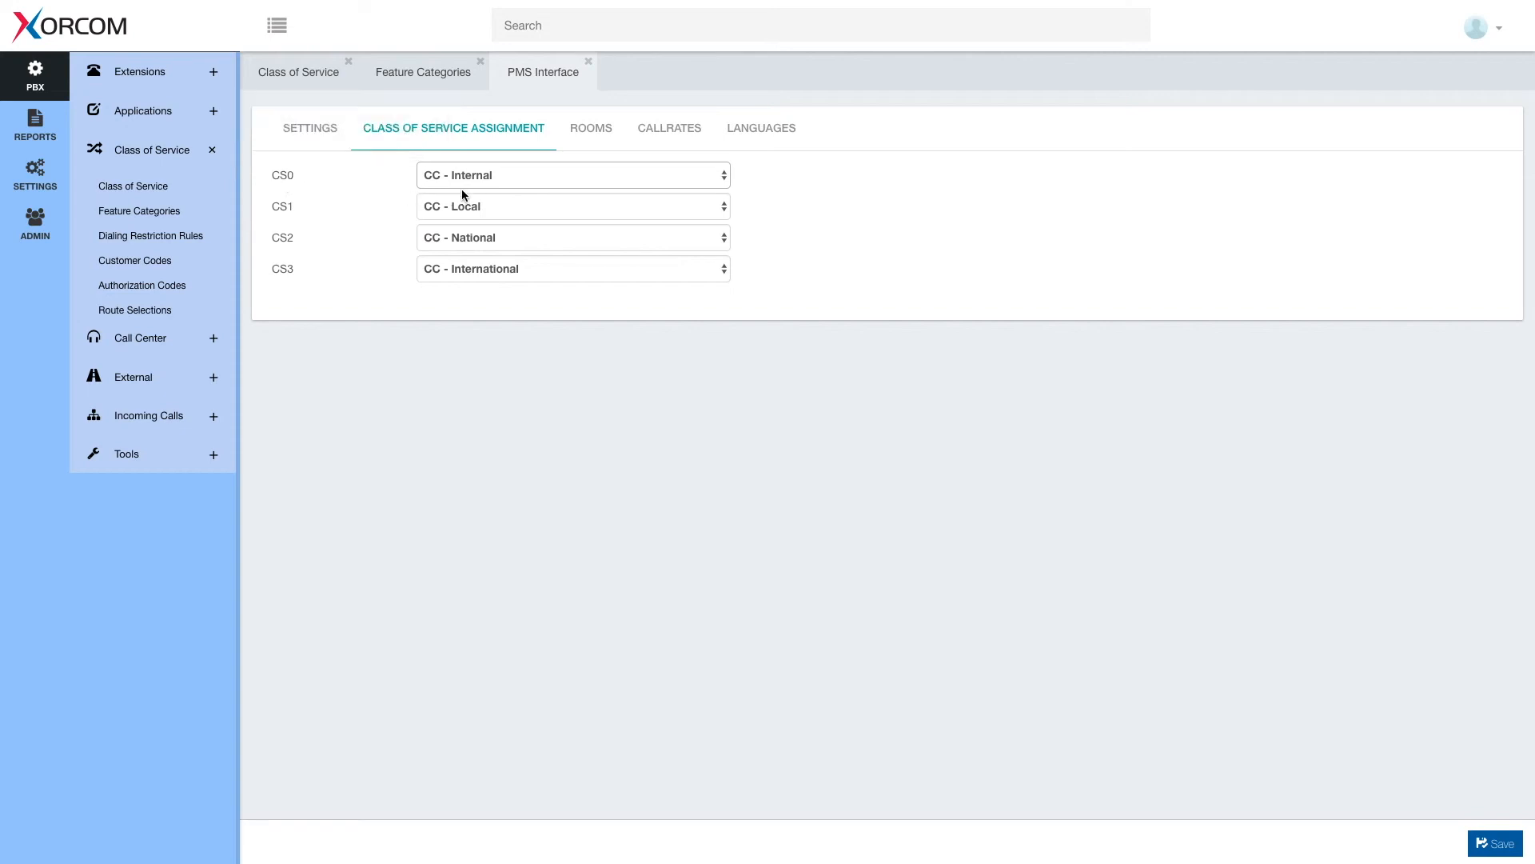
mouse_move(506, 185)
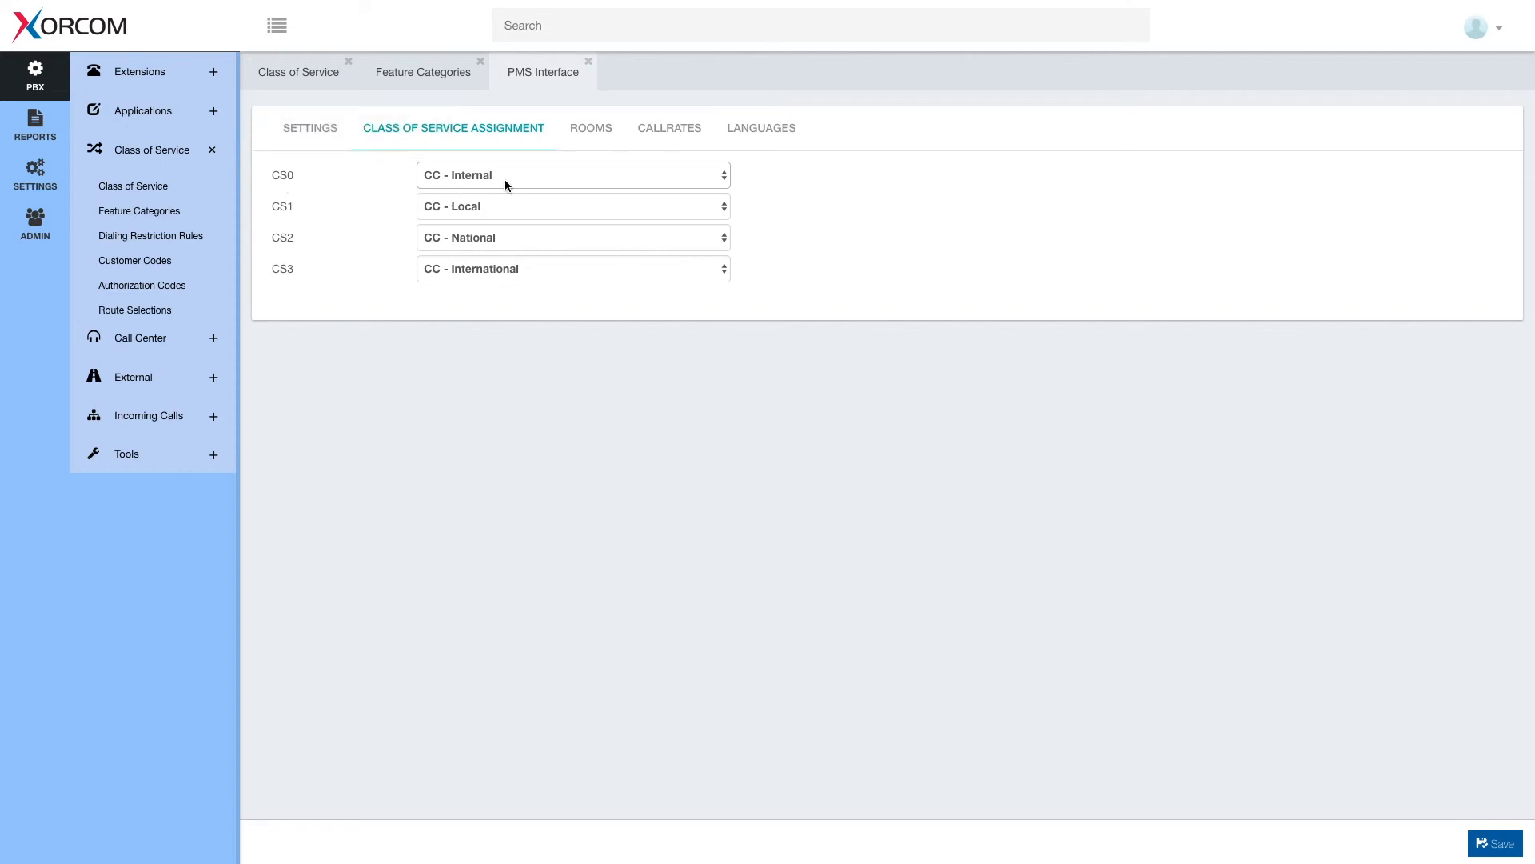